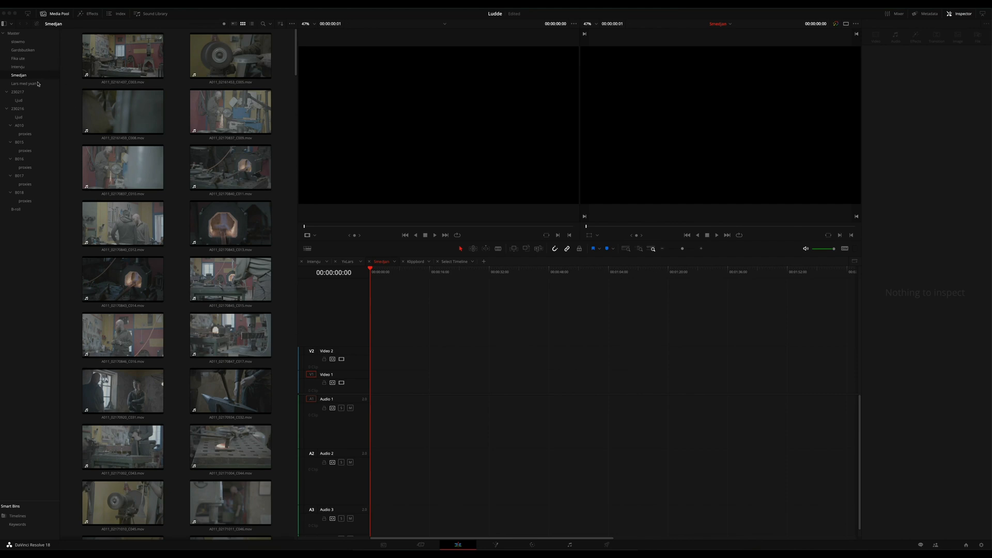
Show the context menu options for the Smedjan bin in the Media Pool
right_click(17, 75)
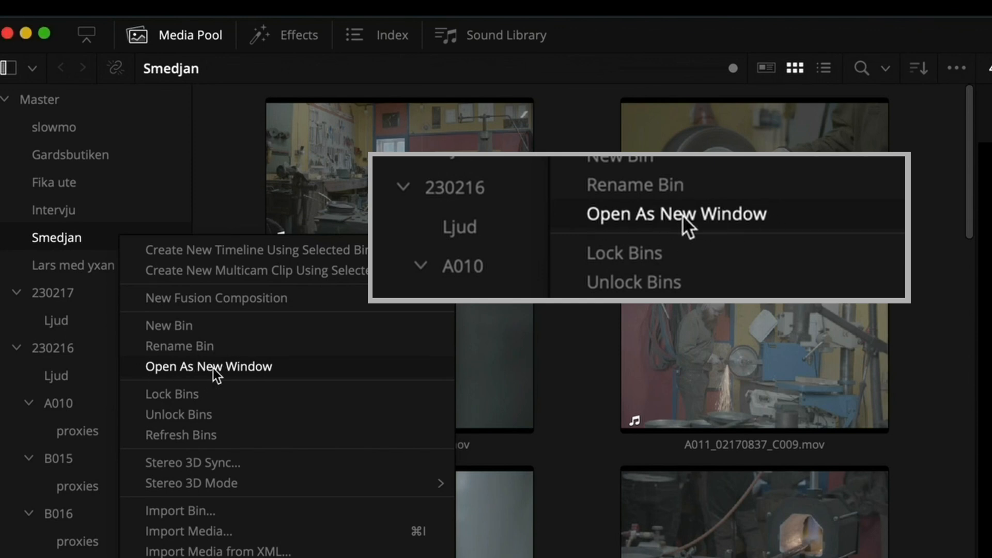
Choose Open As New Window for the Smedjan bin, leaving Dual Screen off
left_click(676, 214)
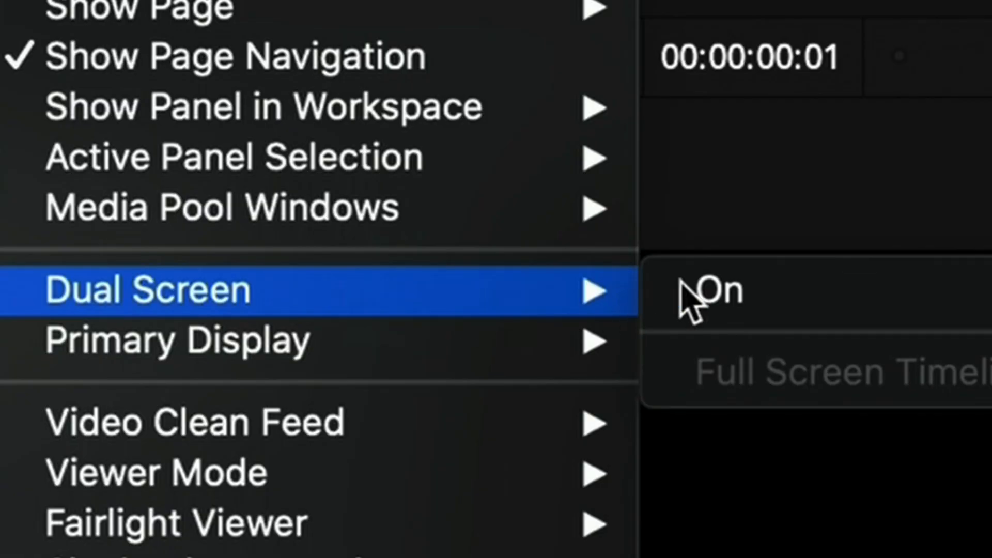
Dismiss the Workspace menu without enabling Dual Screen, keeping the floating Smedjan window
left_click(717, 291)
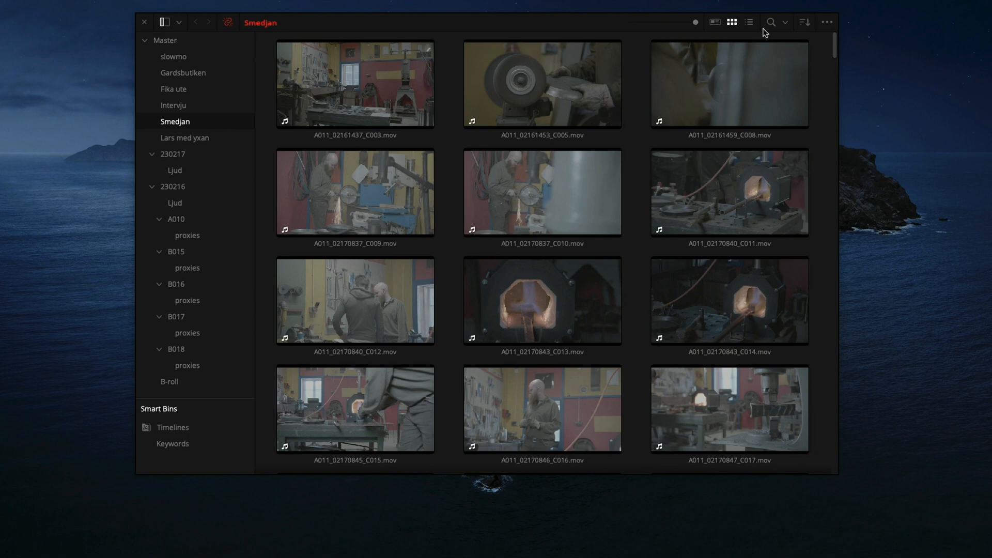
Switch focus back to the main Edit window with the Smedjan clips and timeline
left_click(827, 22)
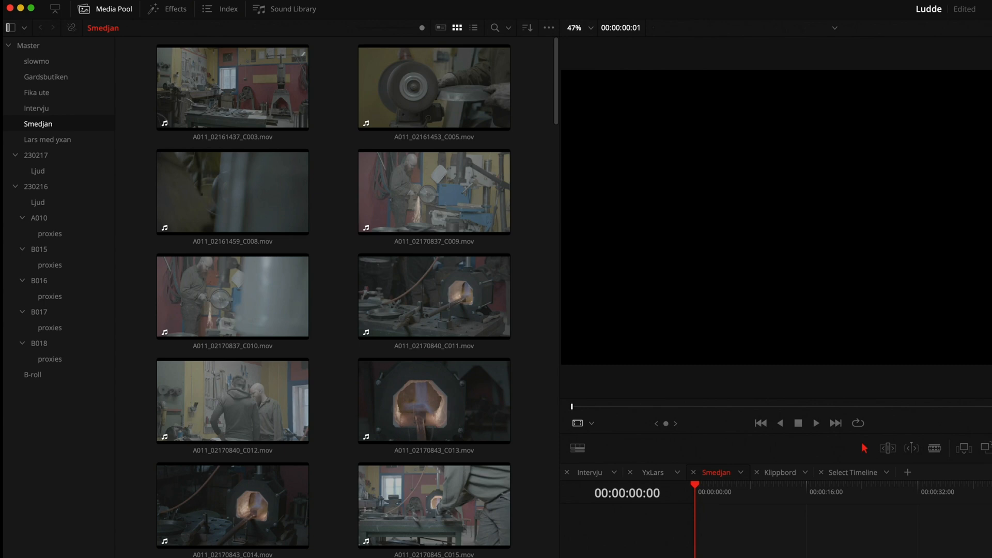
mouse_move(937, 540)
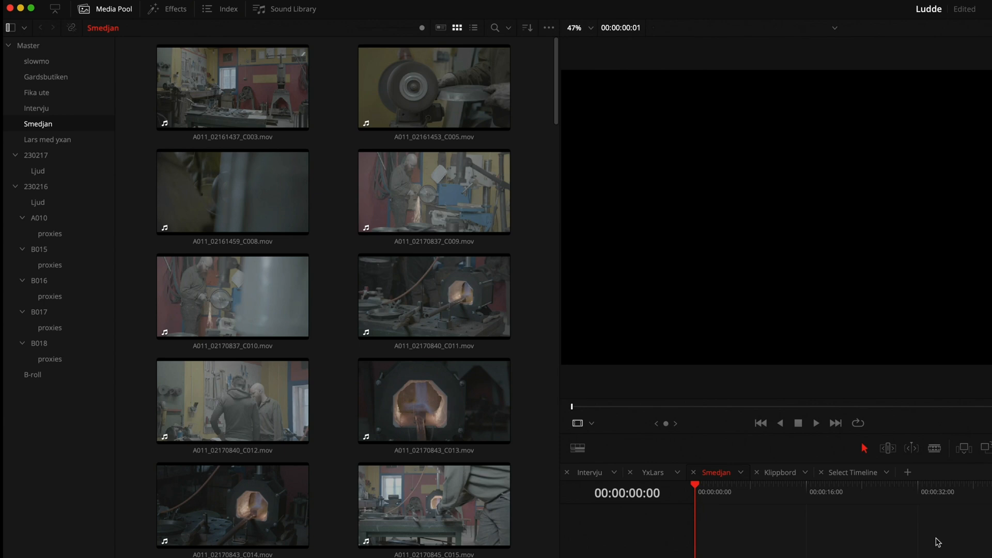